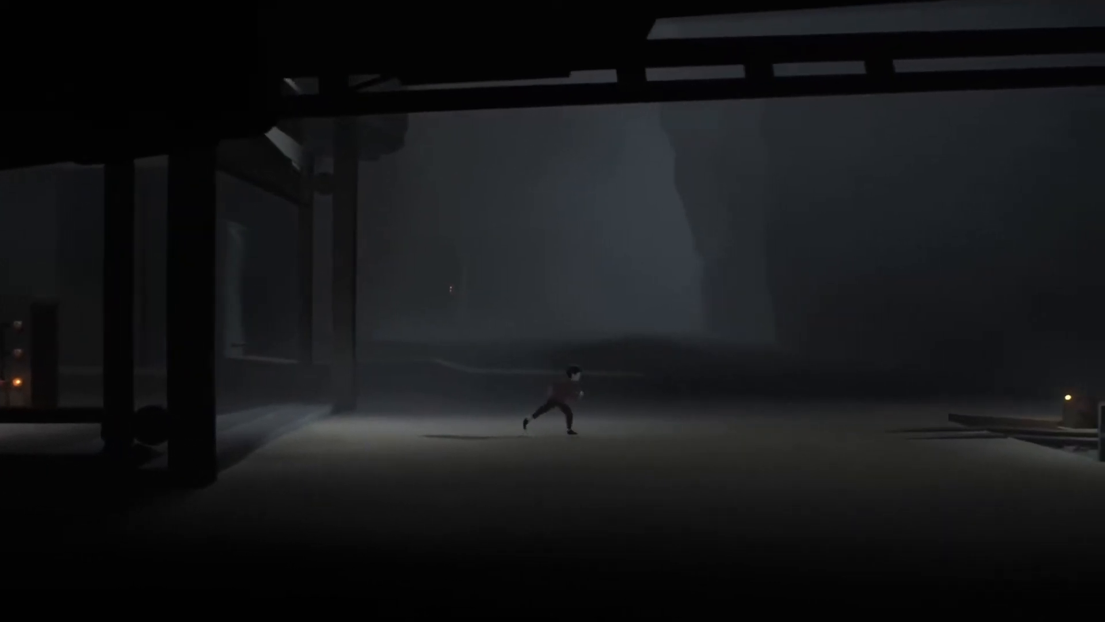
{"action": "key", "text": "right"}
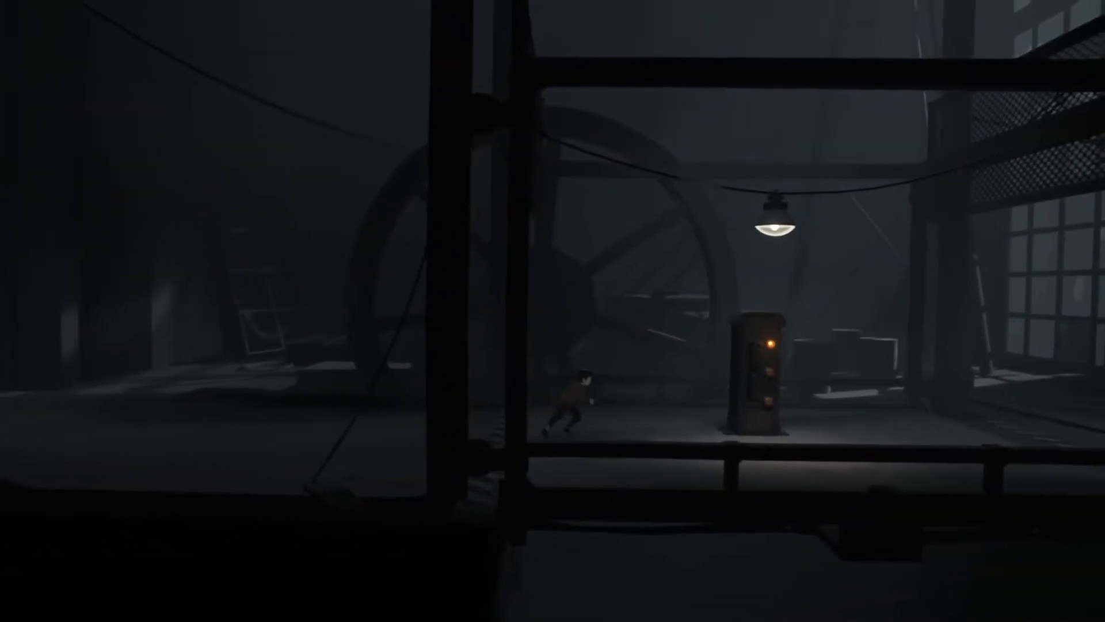
{"action": "key", "text": "right"}
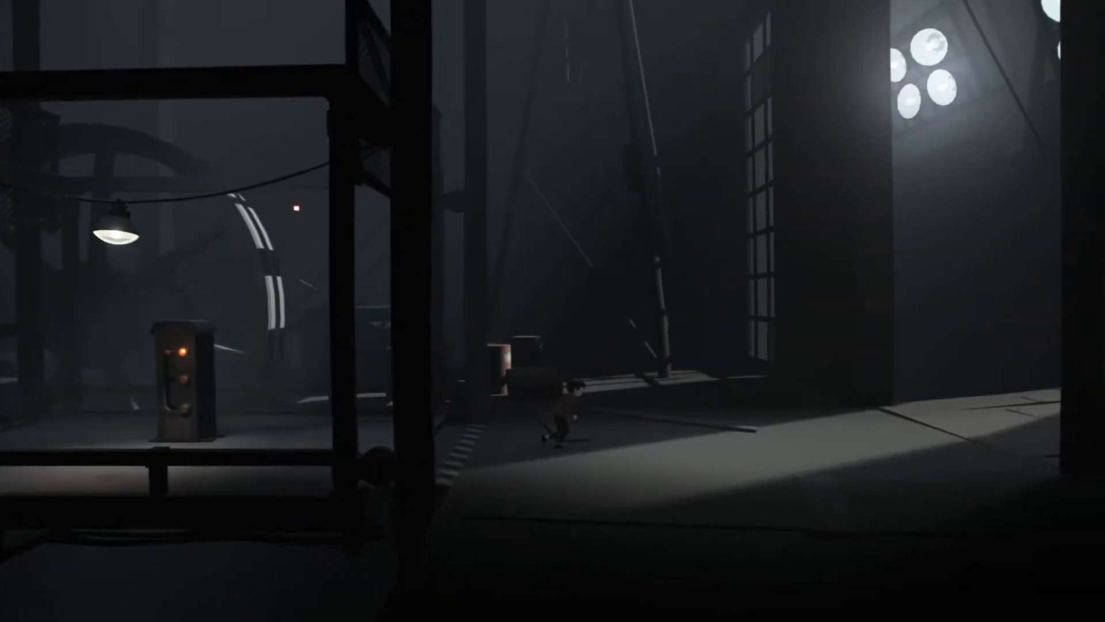
{"action": "key", "text": "Right"}
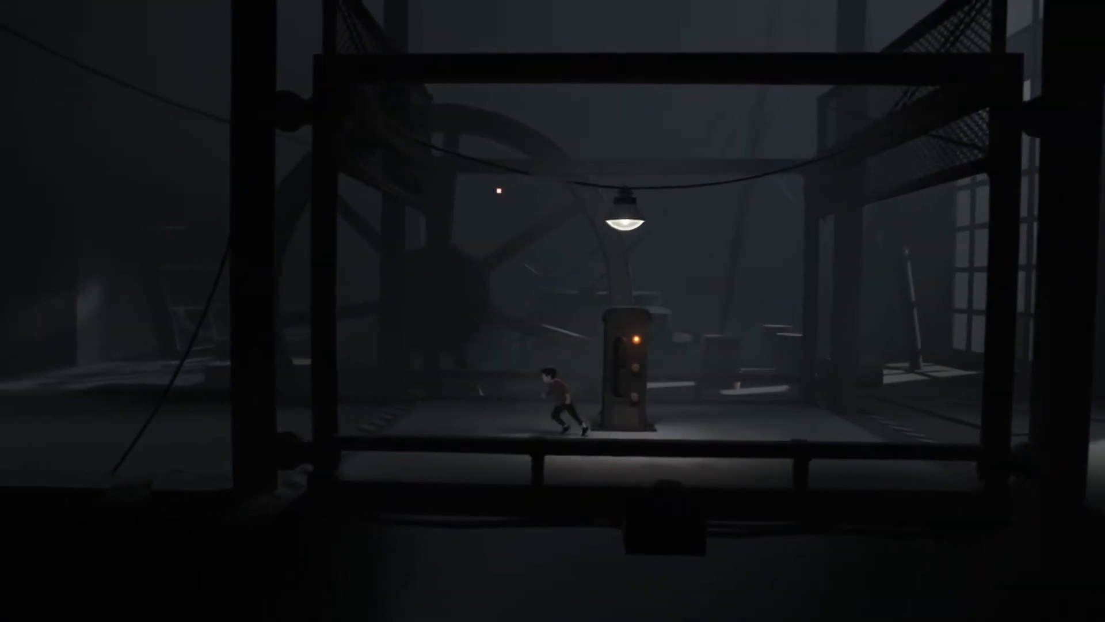
{"action": "key", "text": "Left"}
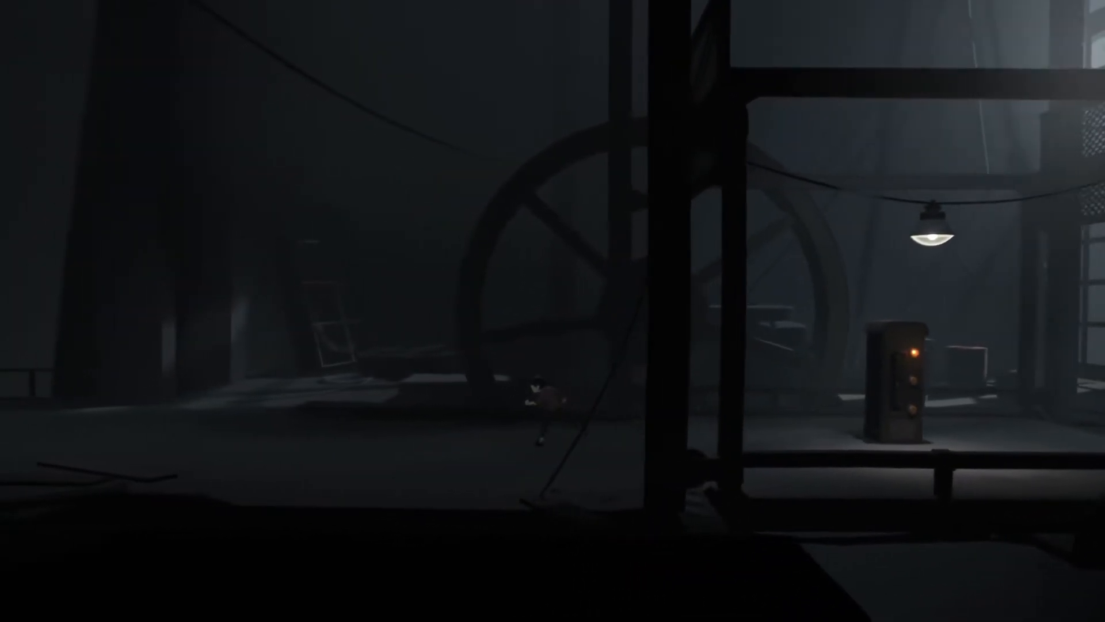